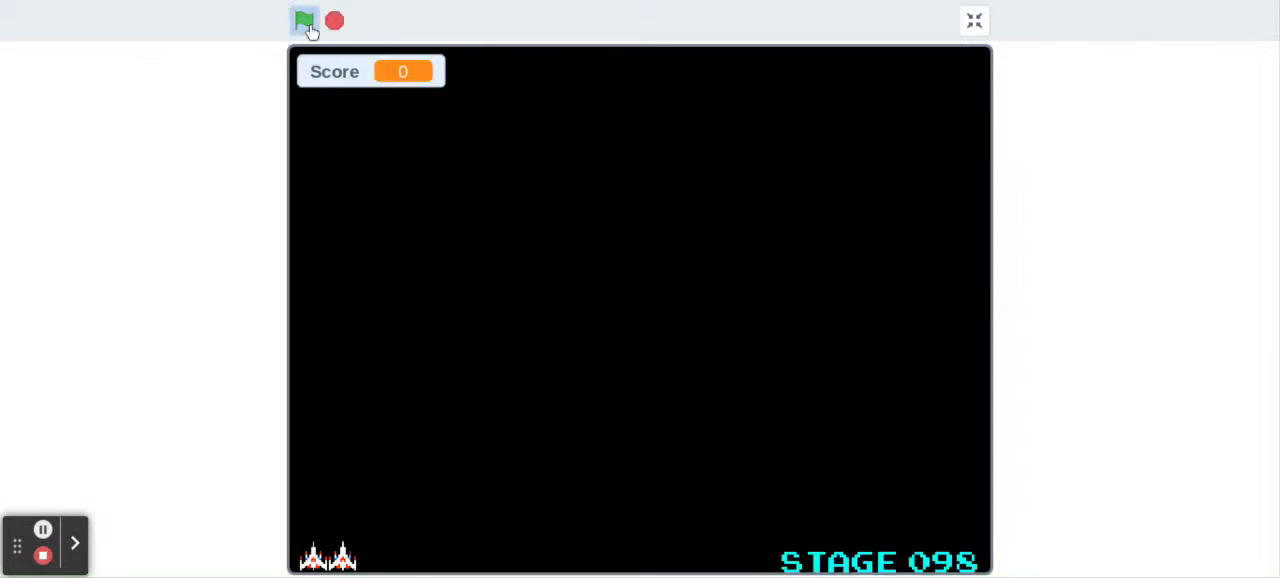
- Start the shooter with the green flag and restart it twice, then once more at score 0
click(303, 19)
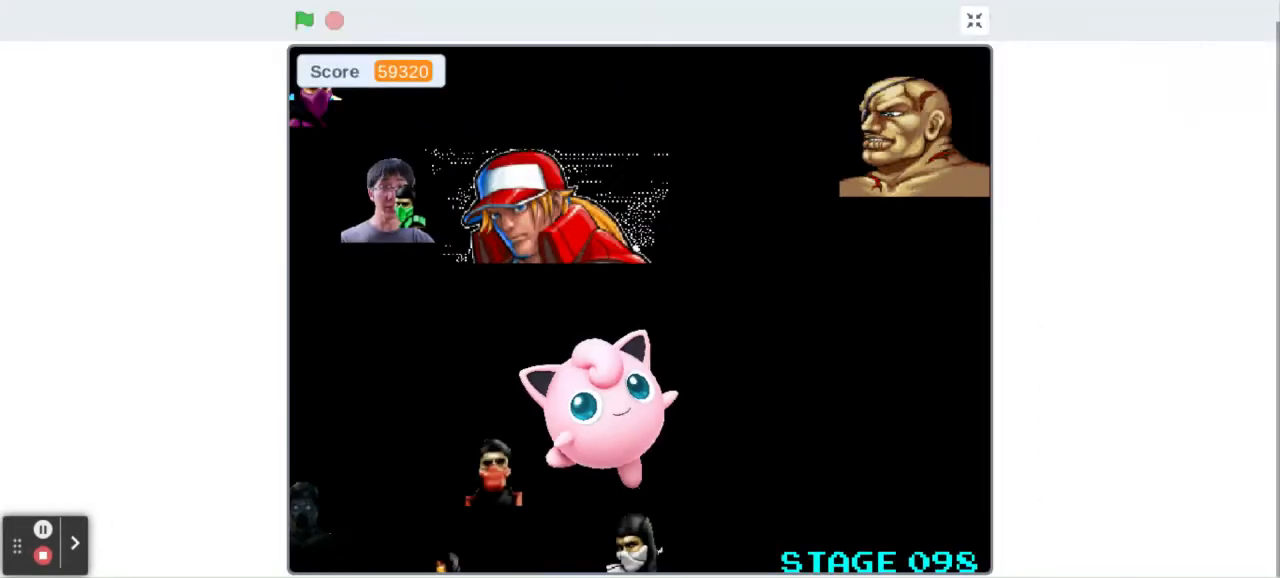
click(302, 20)
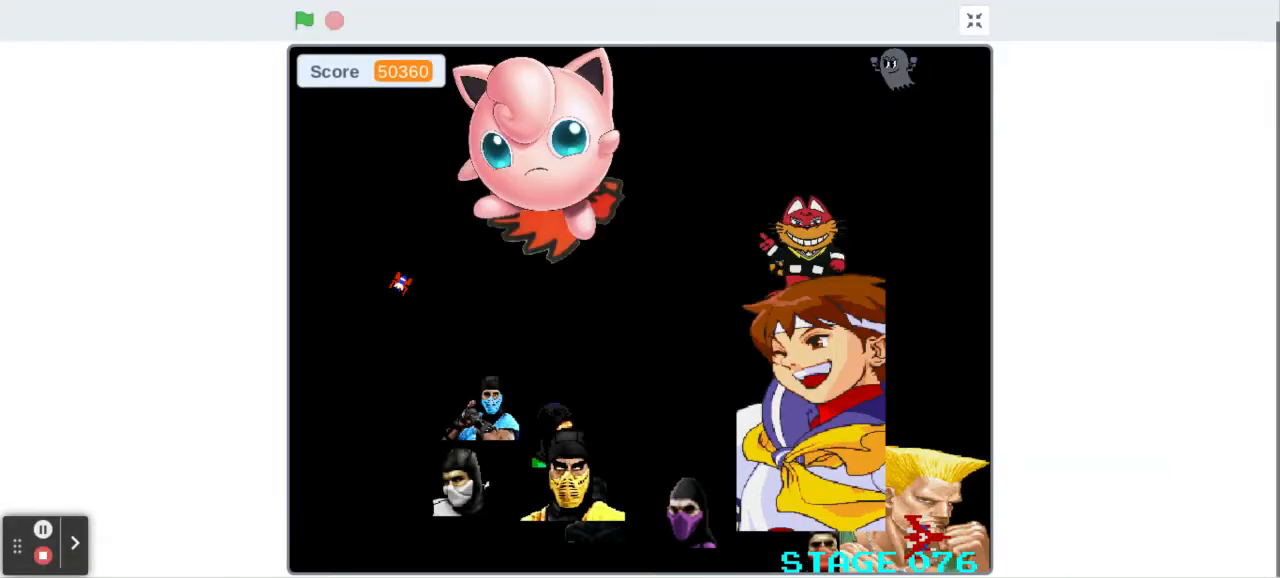
click(303, 19)
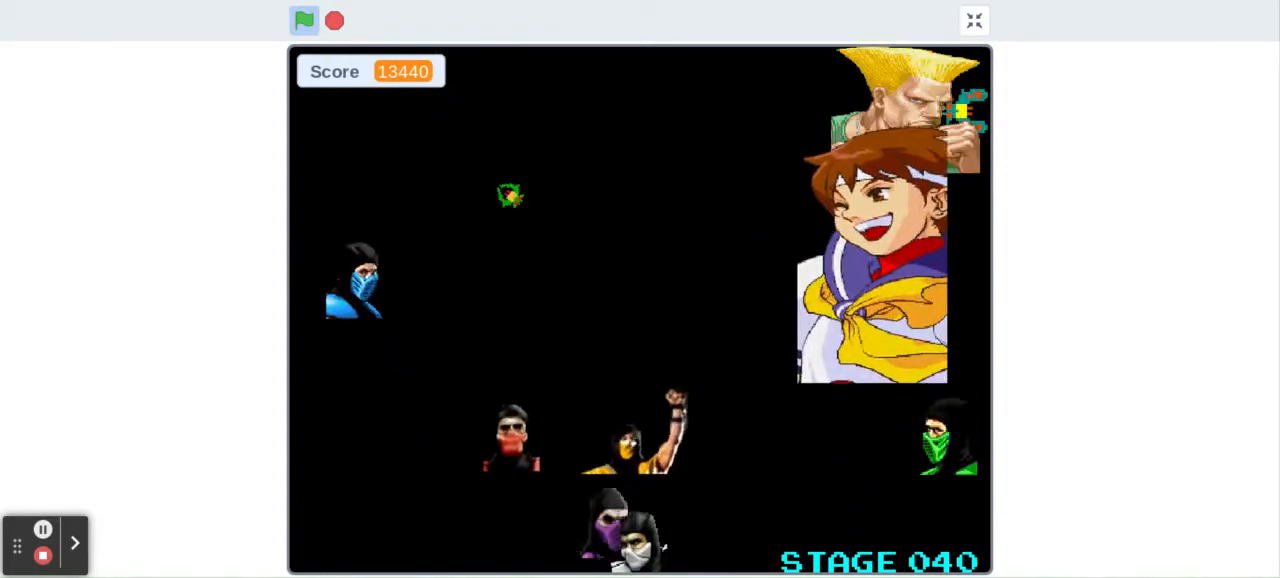
click(301, 20)
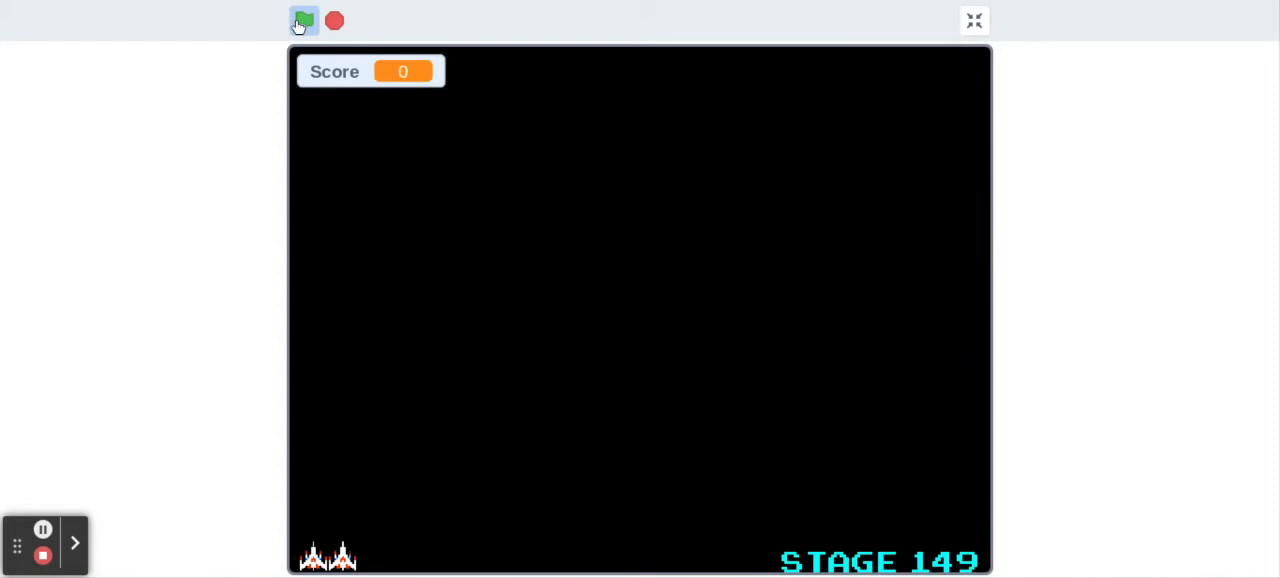
- Play the stage 149 run up to 71320 points, then restart at stage 026
click(301, 20)
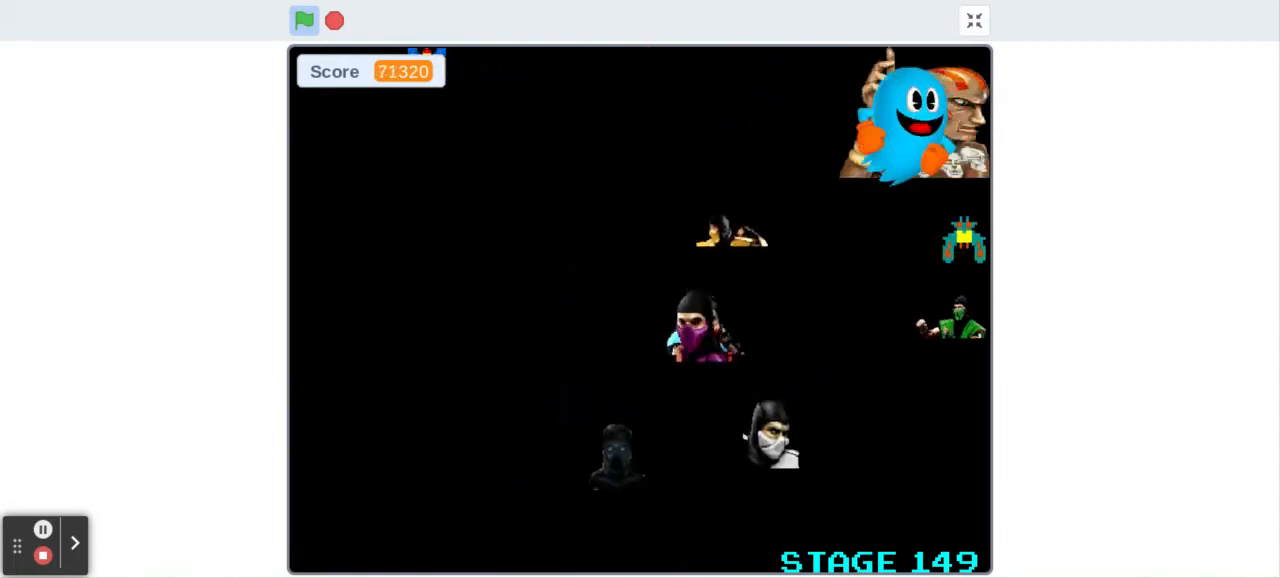
click(304, 20)
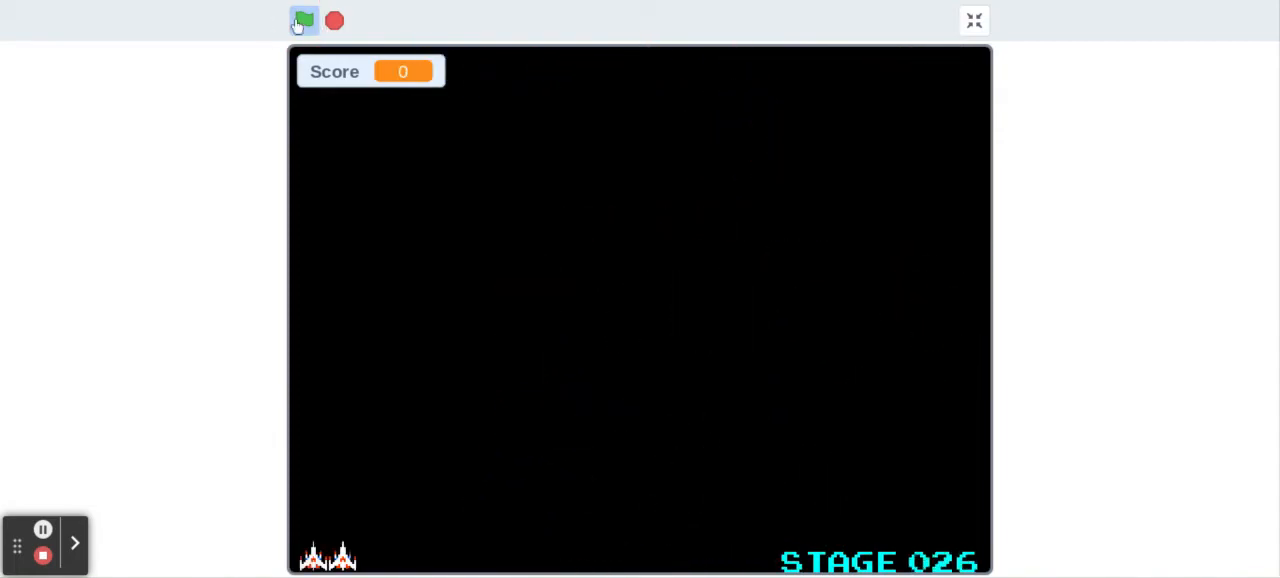
- Play the stage 026 run up to 26820 points, then restart at stage 010
click(304, 20)
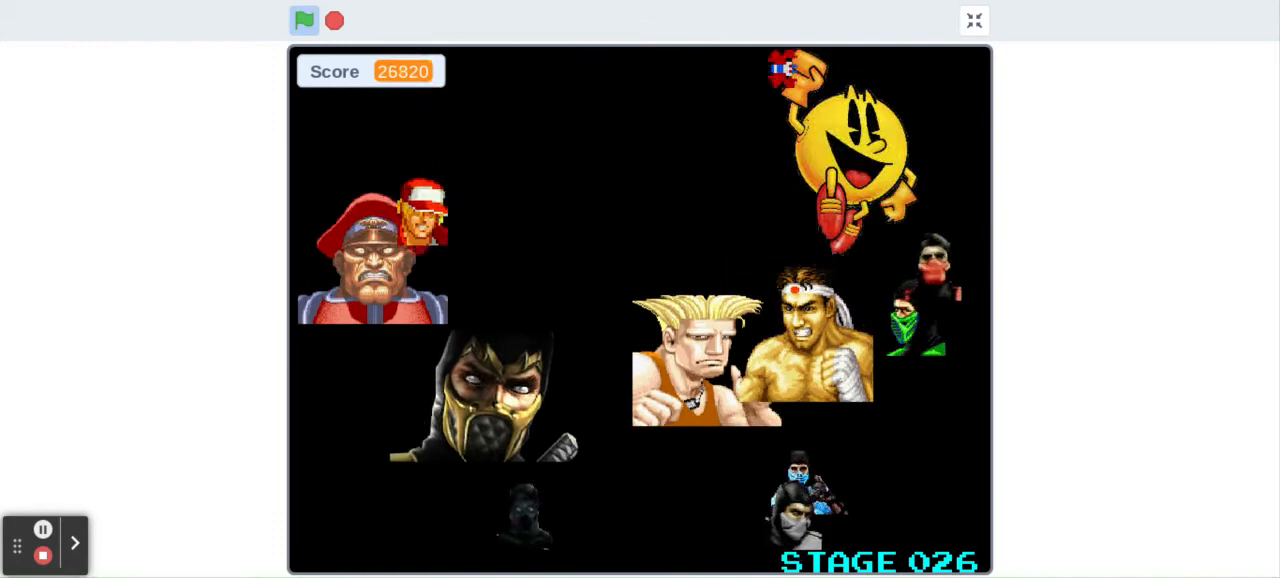
click(303, 20)
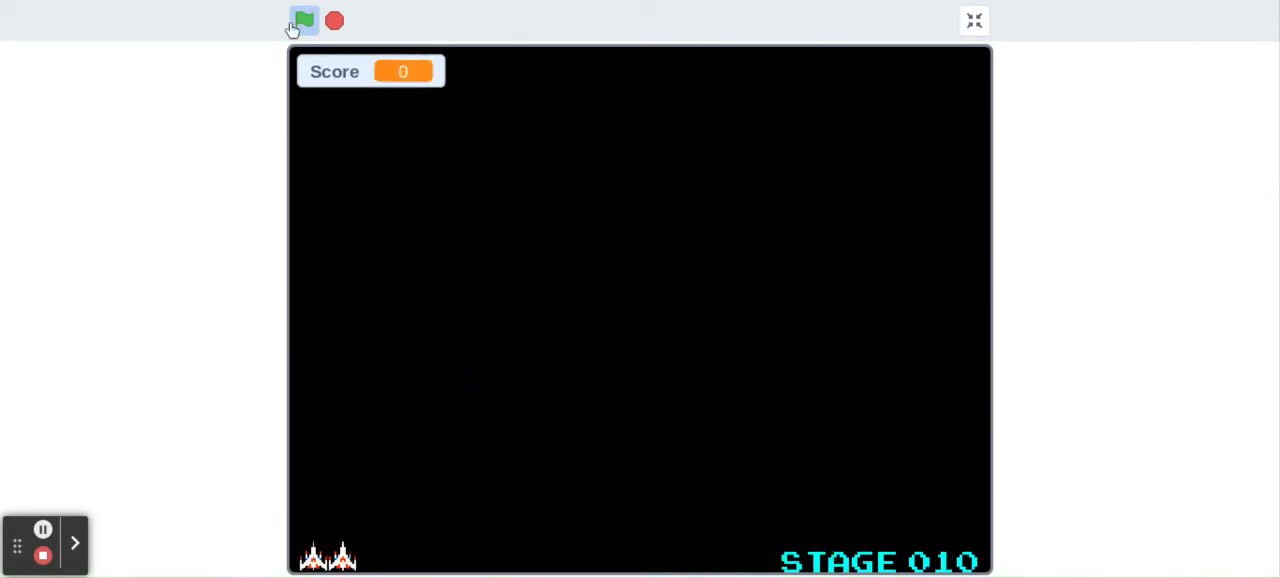
- Play the stage 010 run up to 46110 points, then restart at stage 028
click(302, 20)
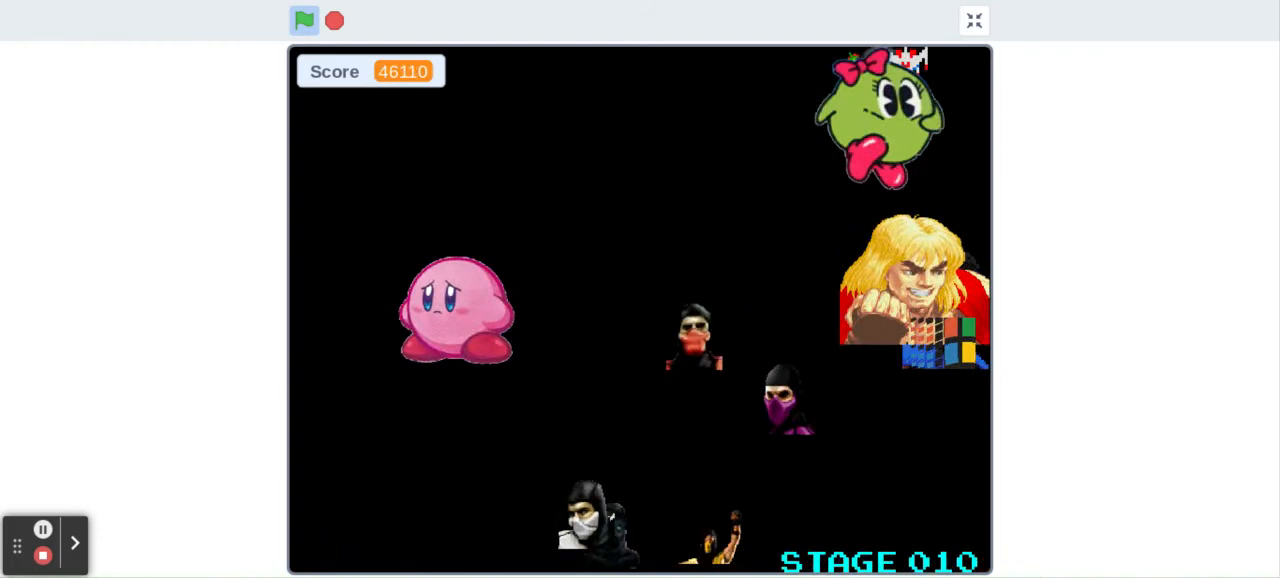
click(304, 20)
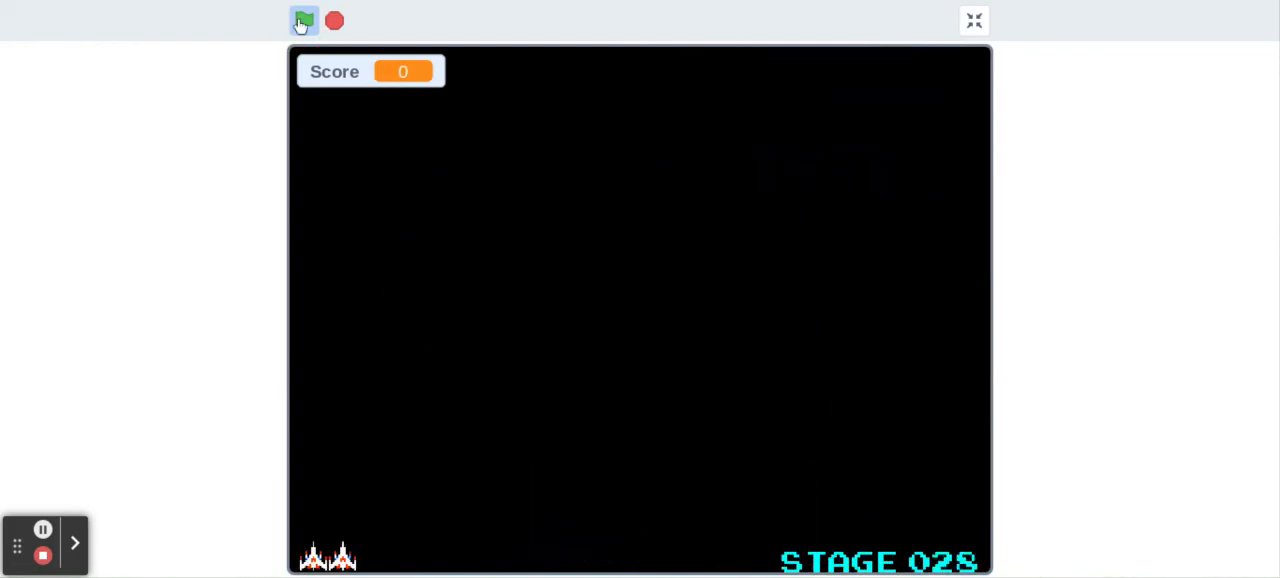
- Restart past the crash screen, play stage 013 to 23310 points, and restart at stage 073
click(302, 20)
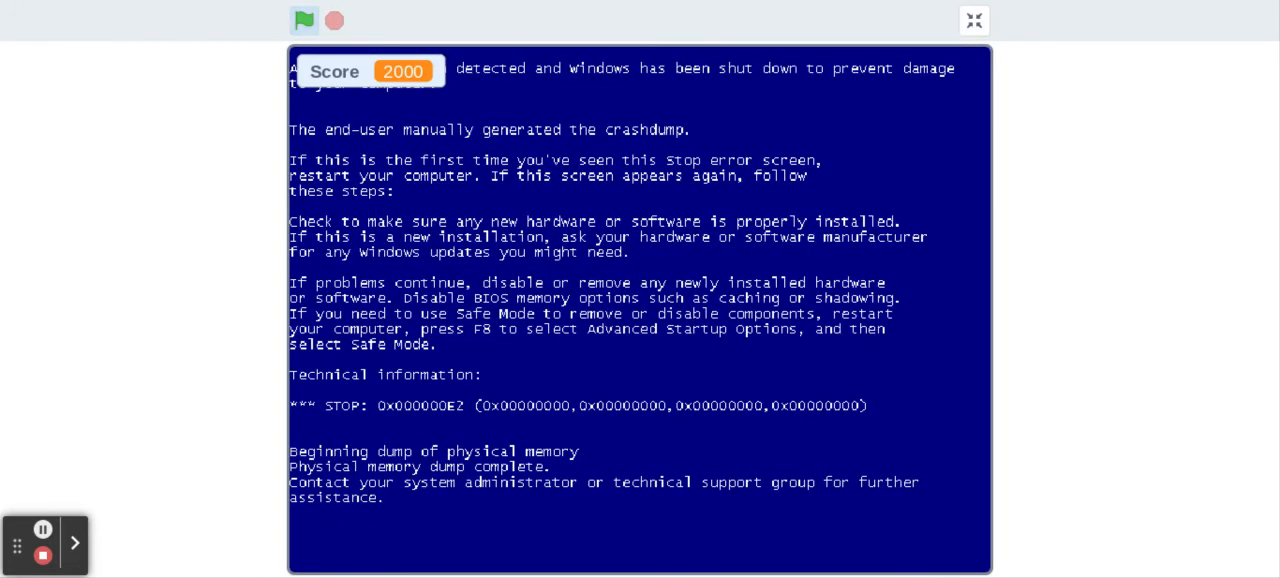
click(303, 18)
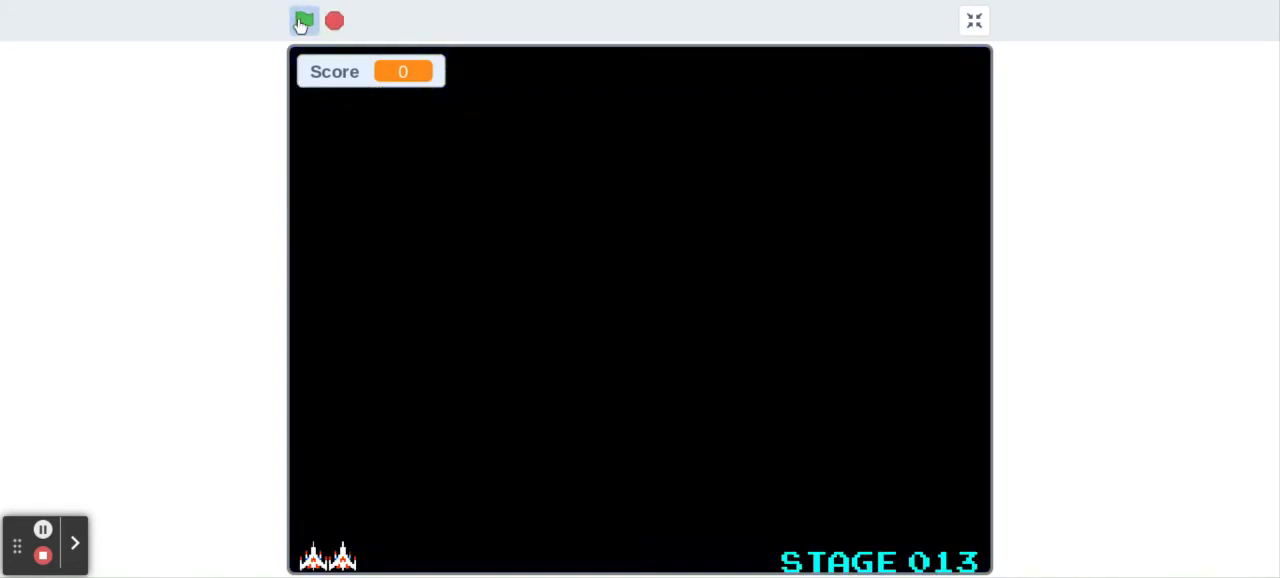
click(303, 20)
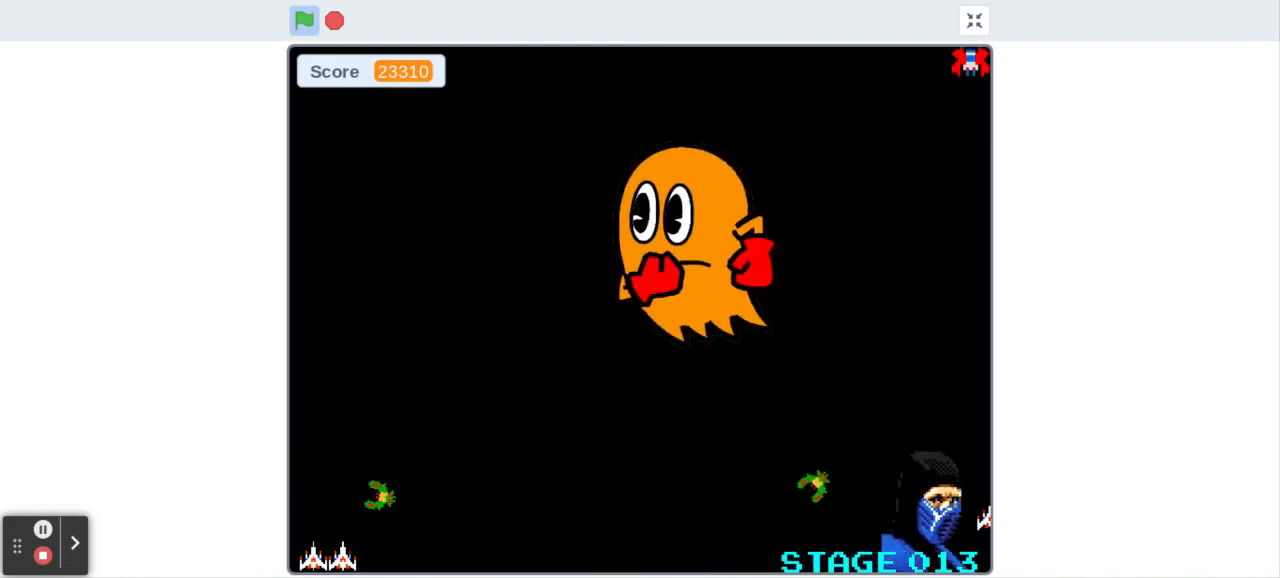
click(303, 19)
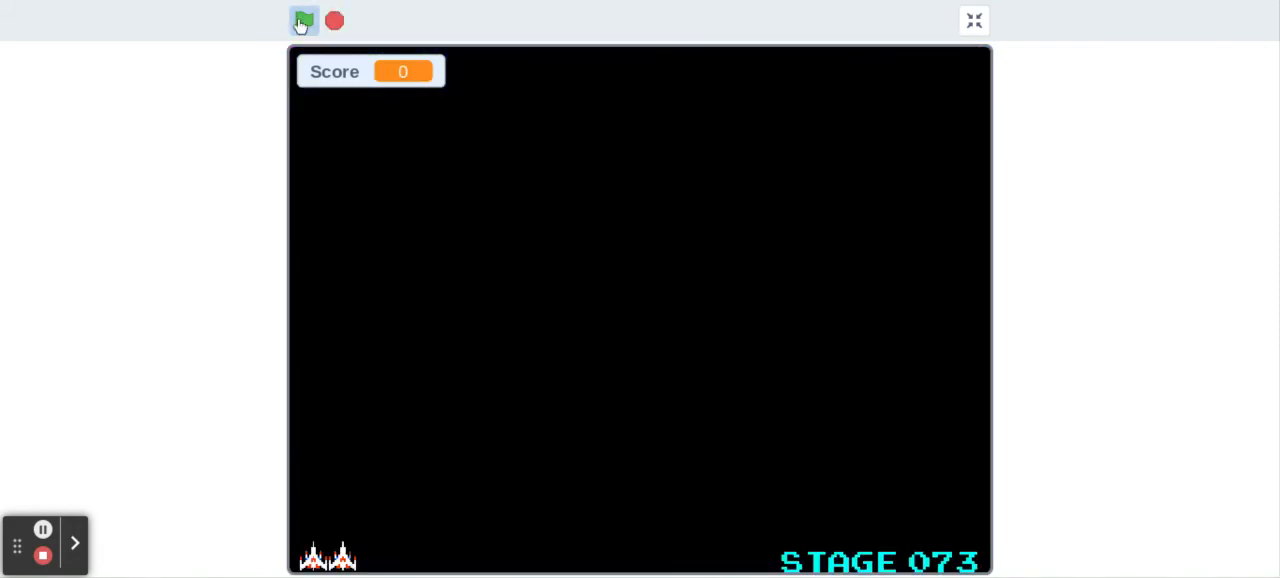
click(304, 20)
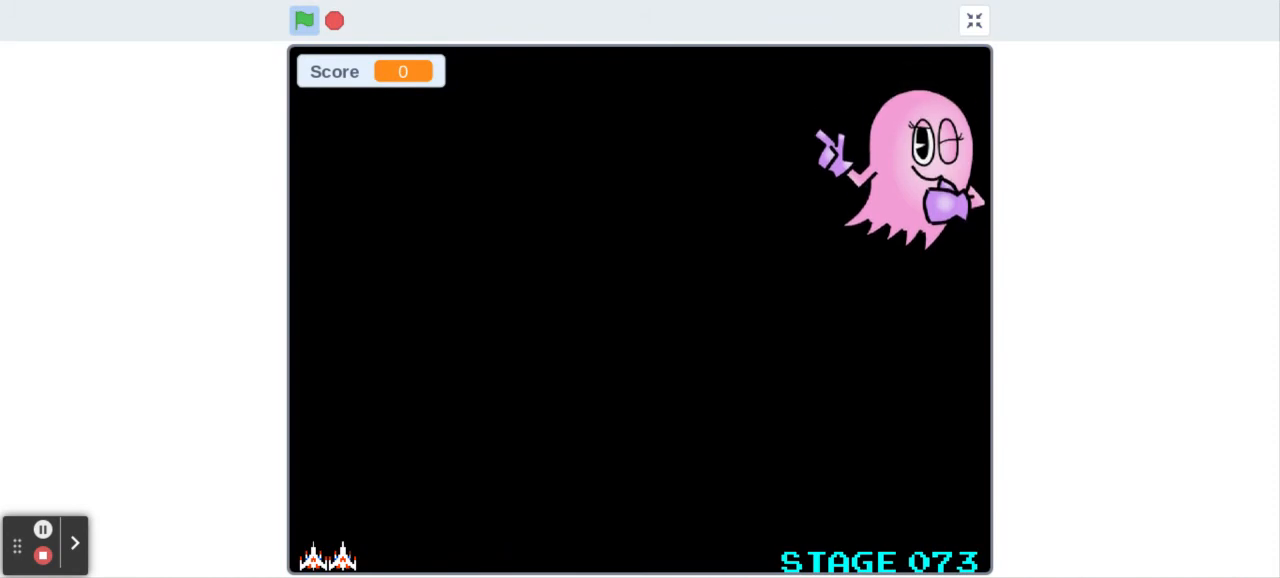